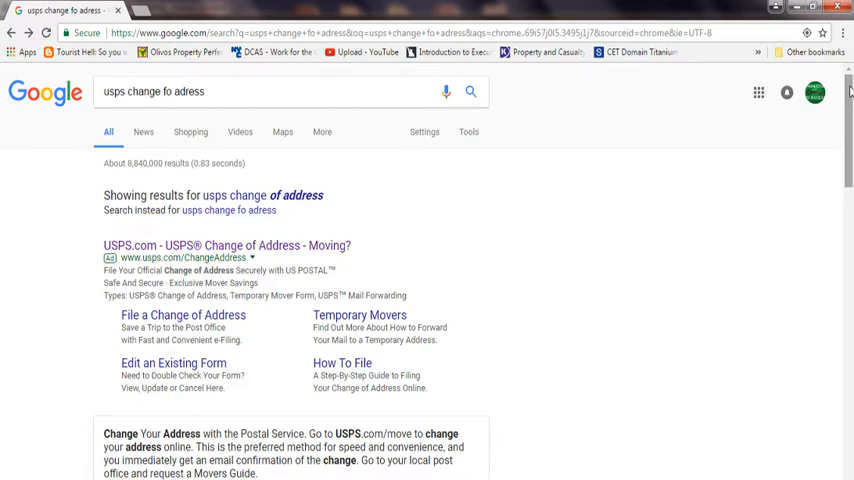
- Open the 'Official USPS Change of Address Form' link from the Google results
scroll("down", 3)
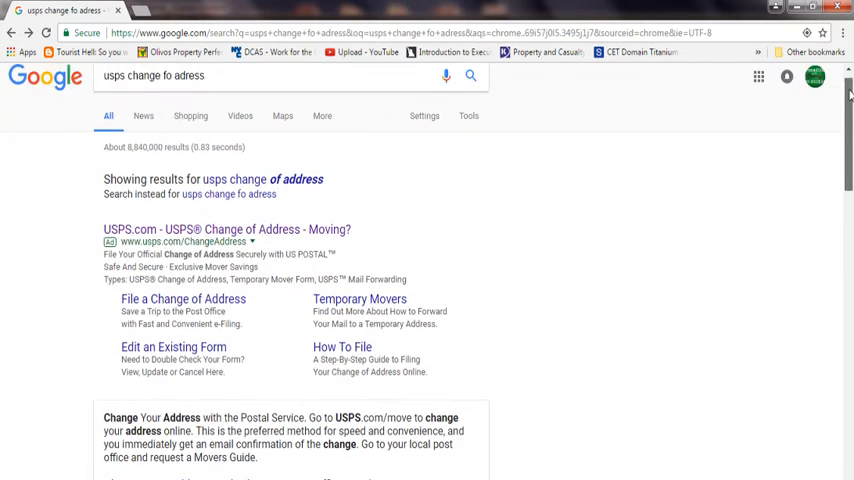
scroll("down", 3)
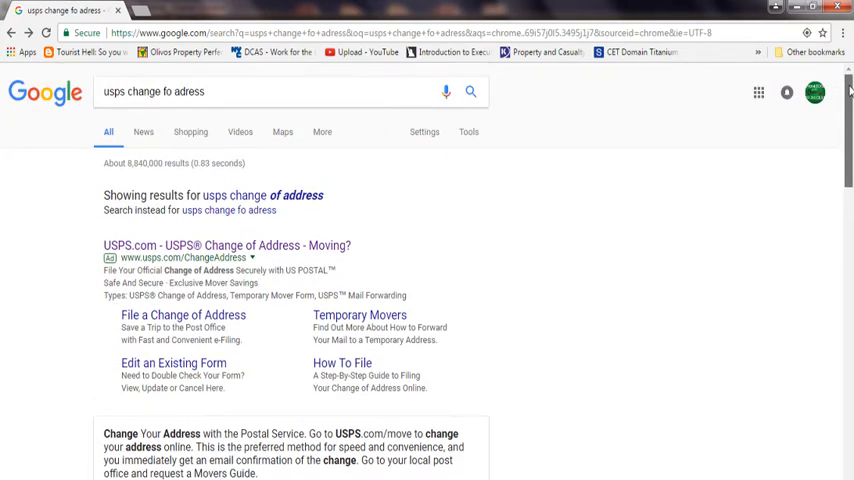
scroll("down", 3)
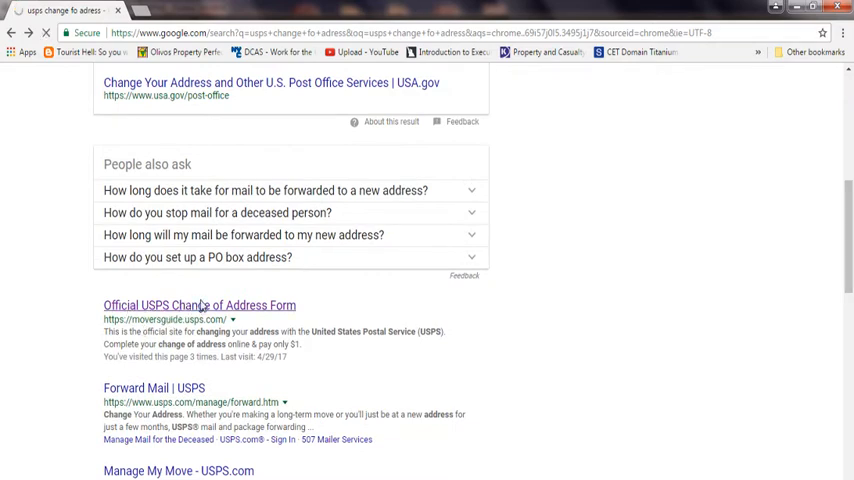
left_click(199, 305)
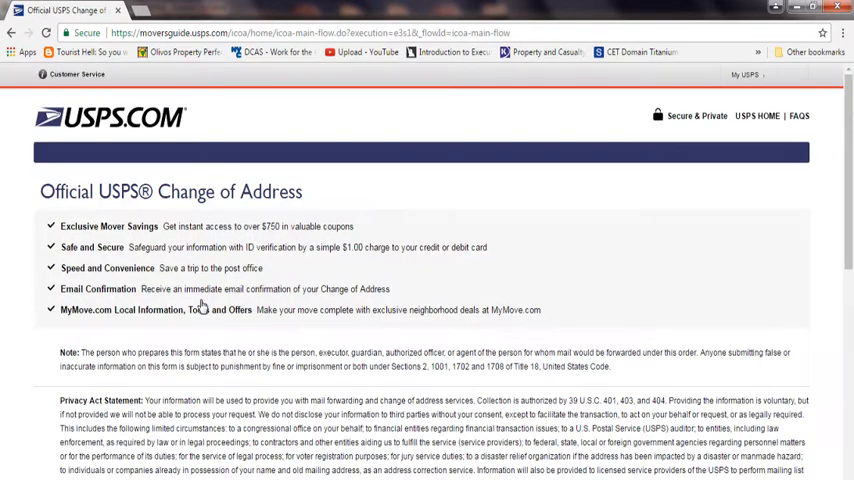
scroll("down", 3)
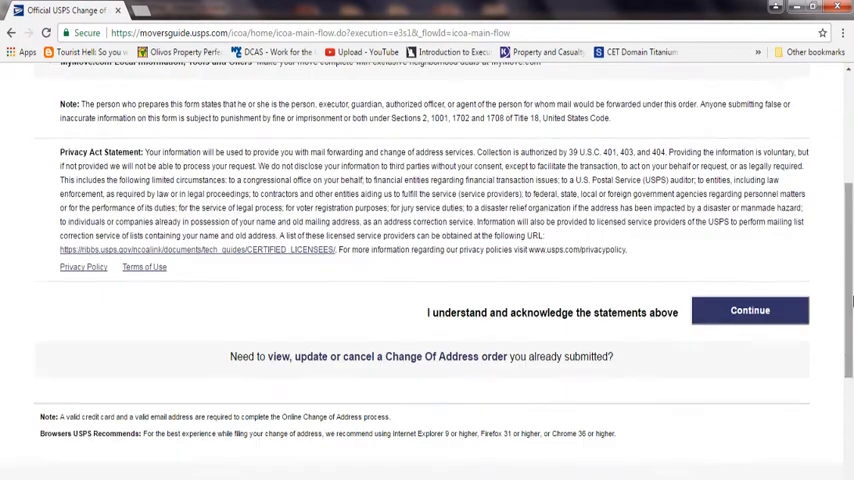
- Accept the statements, mark the move Permanent, and set forwarding to start 05/18/2017
left_click(749, 310)
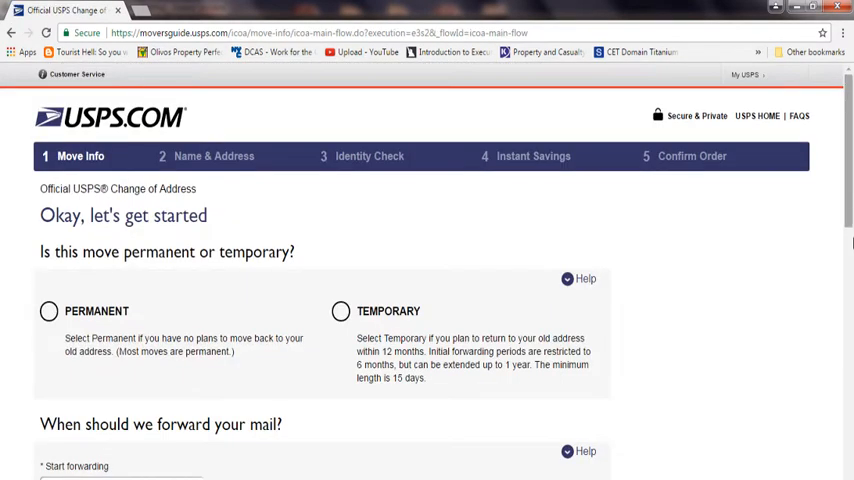
scroll("down", 3)
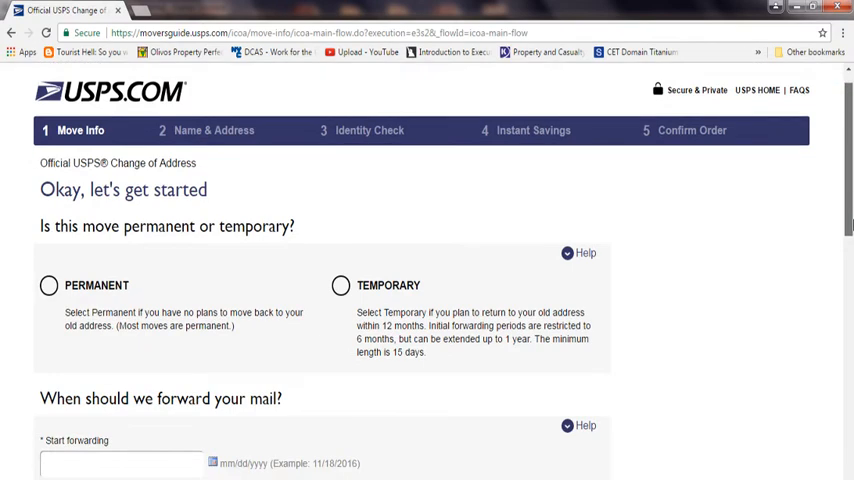
mouse_move(58, 310)
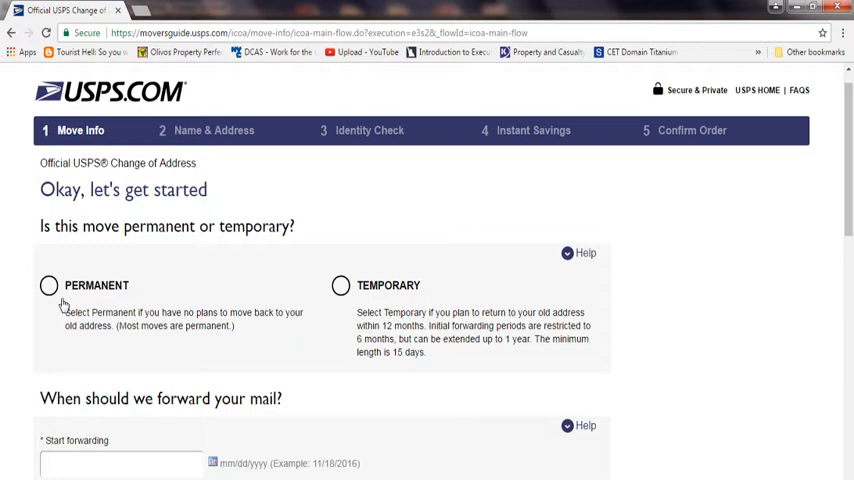
left_click(48, 285)
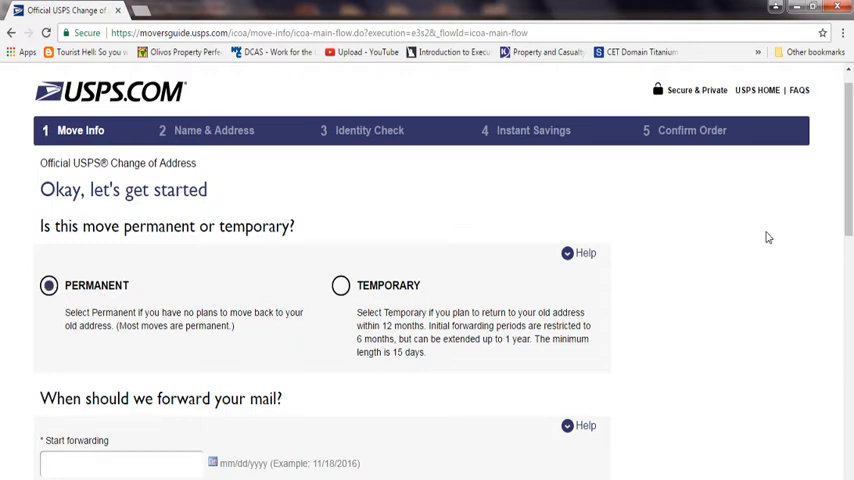
scroll("down", 3)
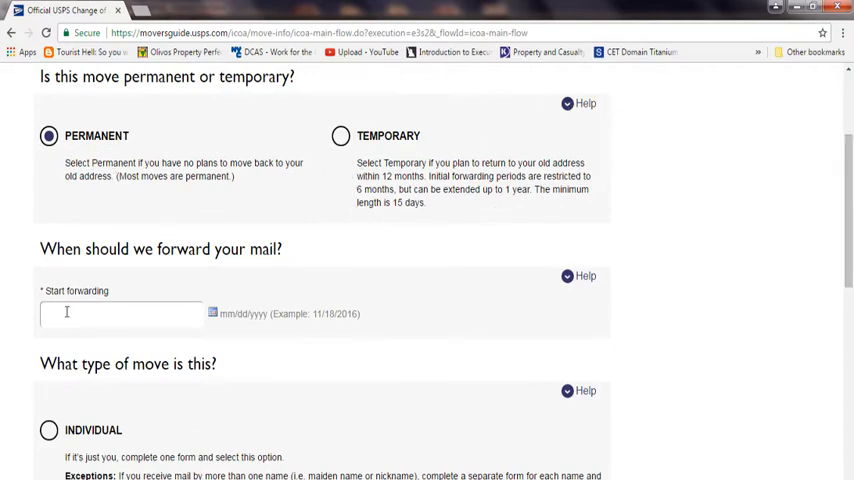
left_click(120, 313)
type("05/18/2017")
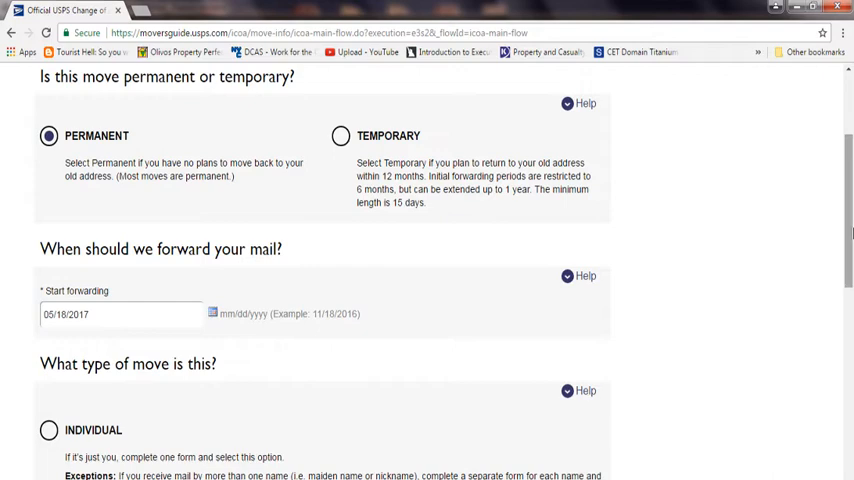
- Choose Business as the move type and continue to Name & Address
scroll("down", 3)
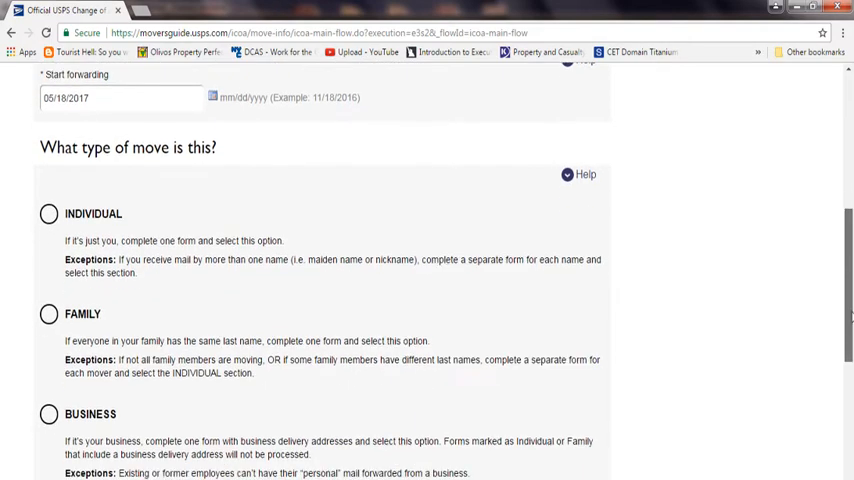
scroll("down", 3)
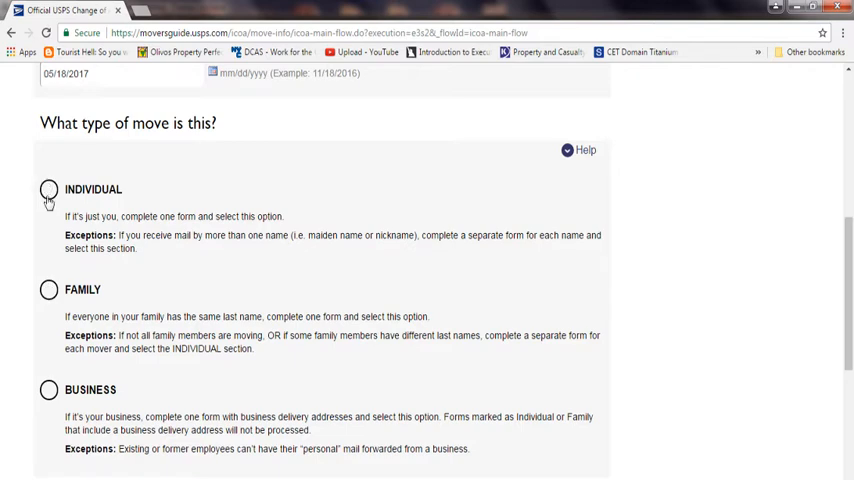
left_click(48, 389)
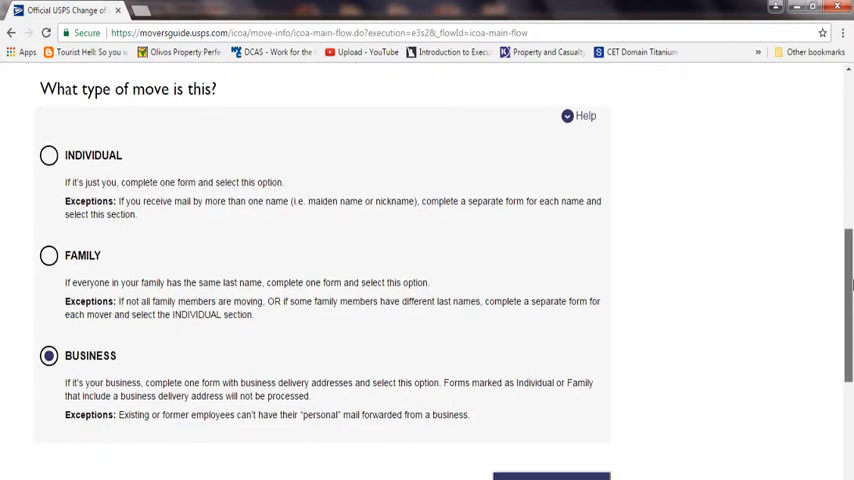
scroll("down", 3)
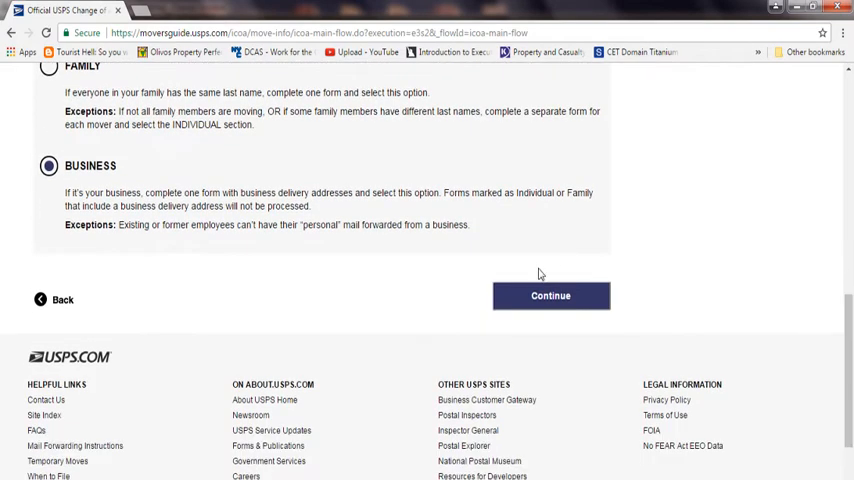
left_click(550, 295)
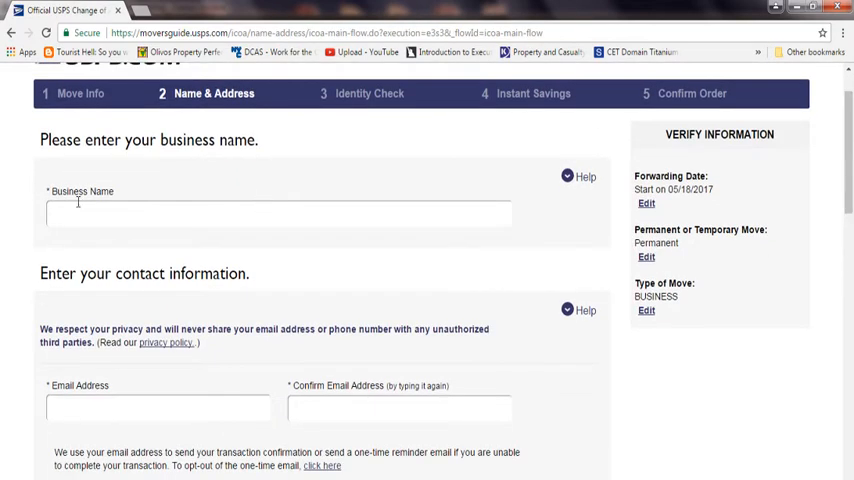
scroll("down", 3)
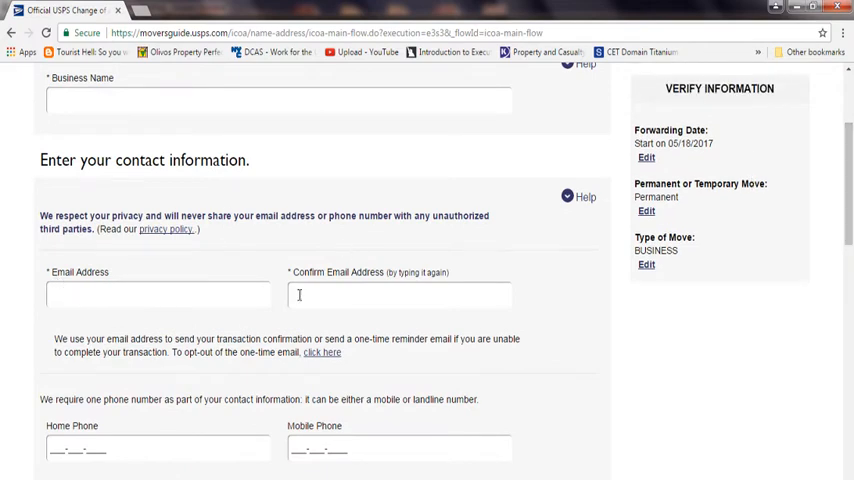
scroll("down", 3)
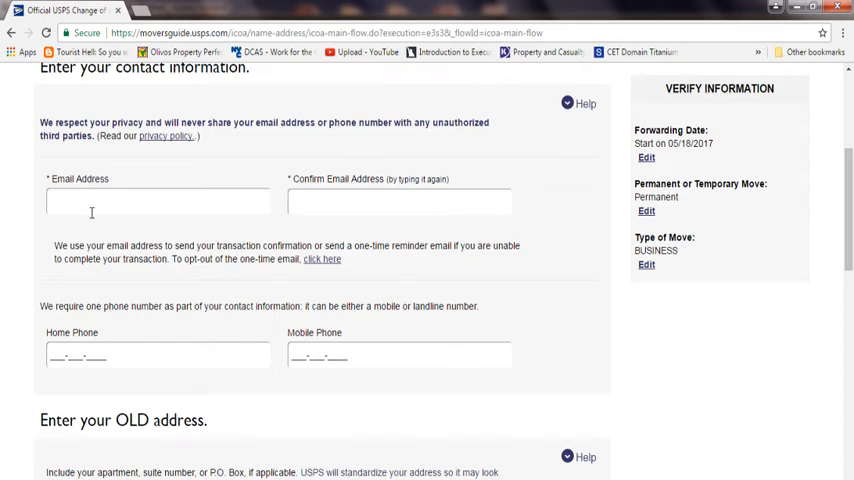
scroll("down", 3)
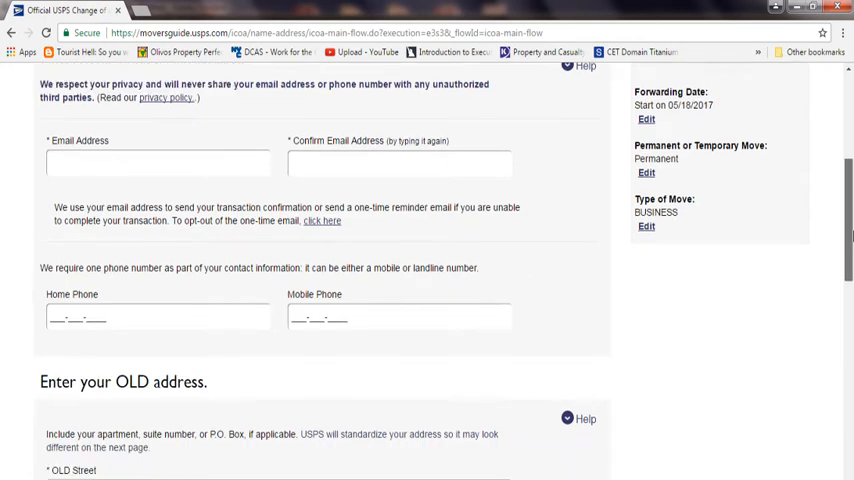
scroll("down", 3)
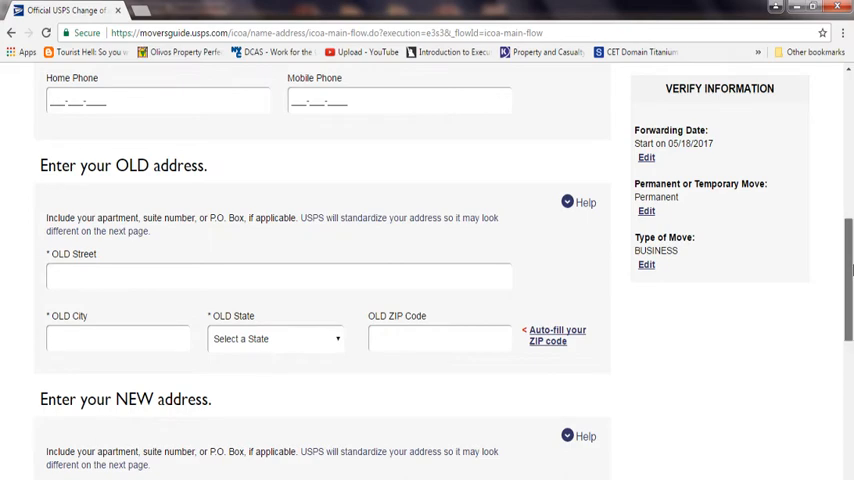
scroll("down", 3)
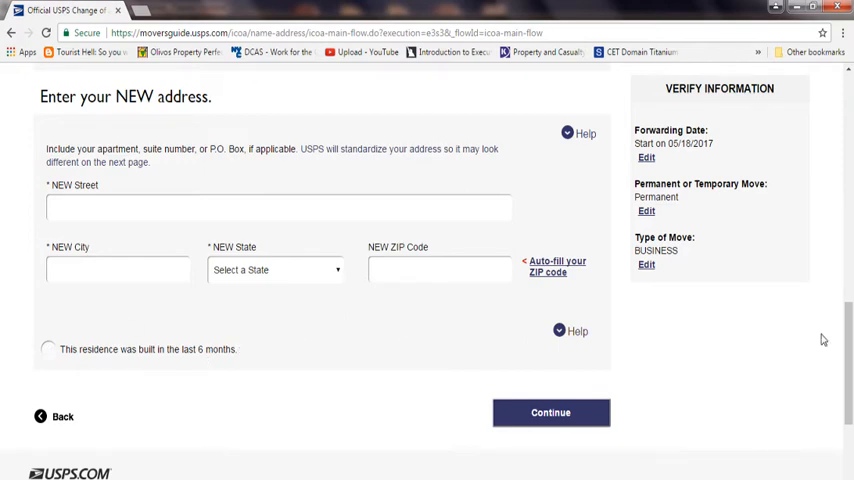
mouse_move(647, 158)
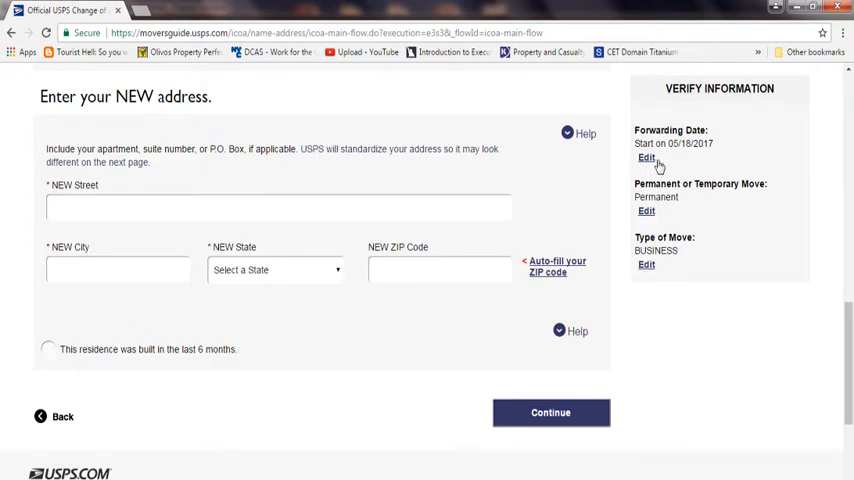
scroll("down", 3)
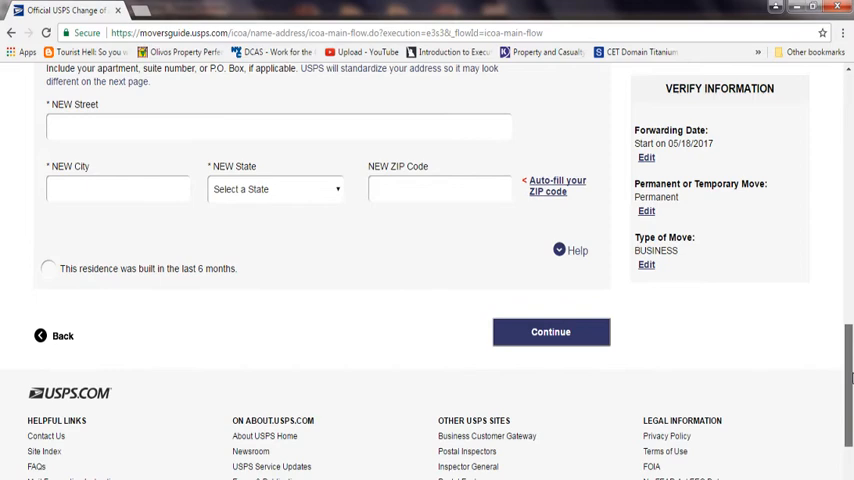
left_click(550, 331)
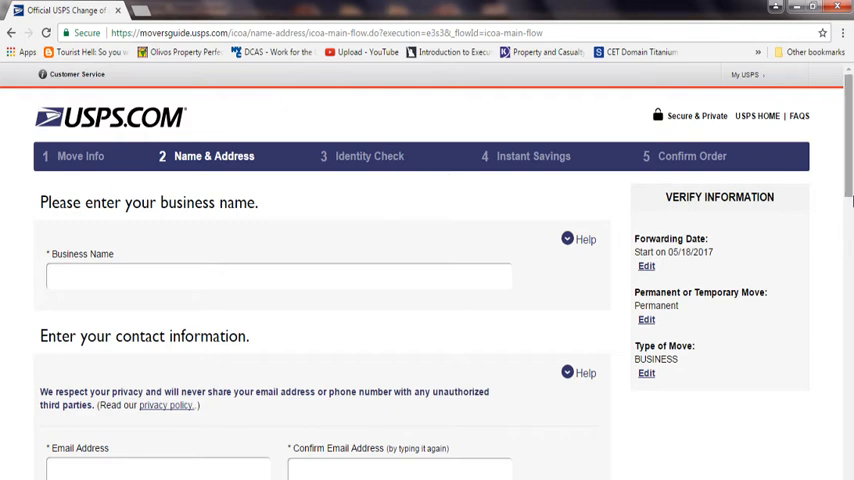
scroll("down", 3)
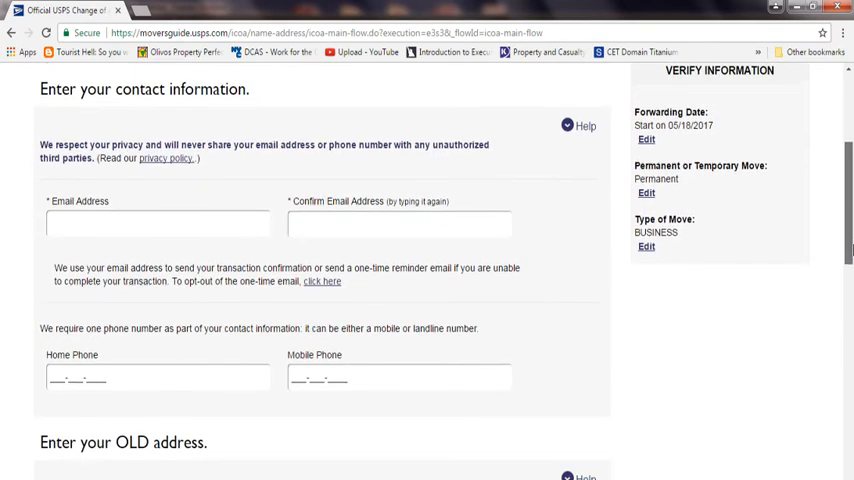
scroll("down", 3)
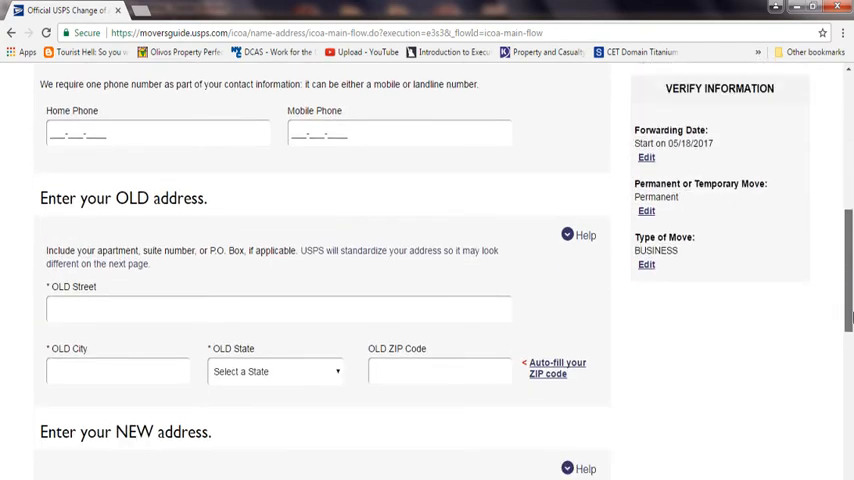
scroll("down", 3)
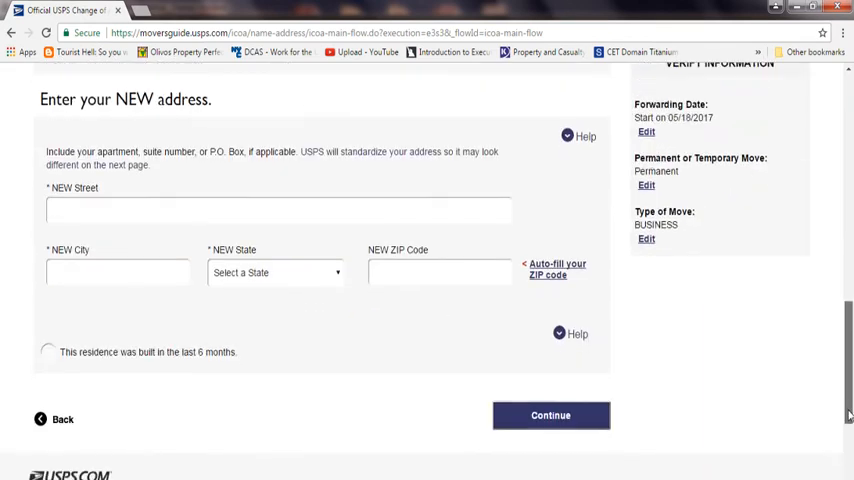
scroll("down", 3)
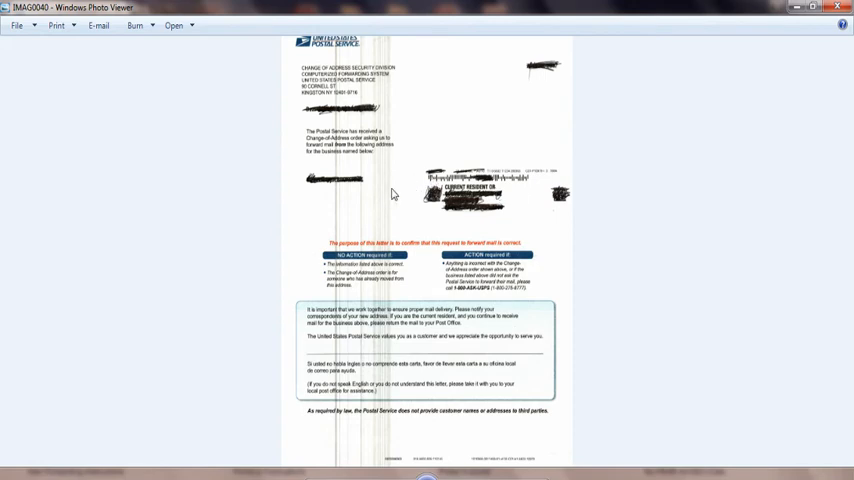
mouse_move(430, 225)
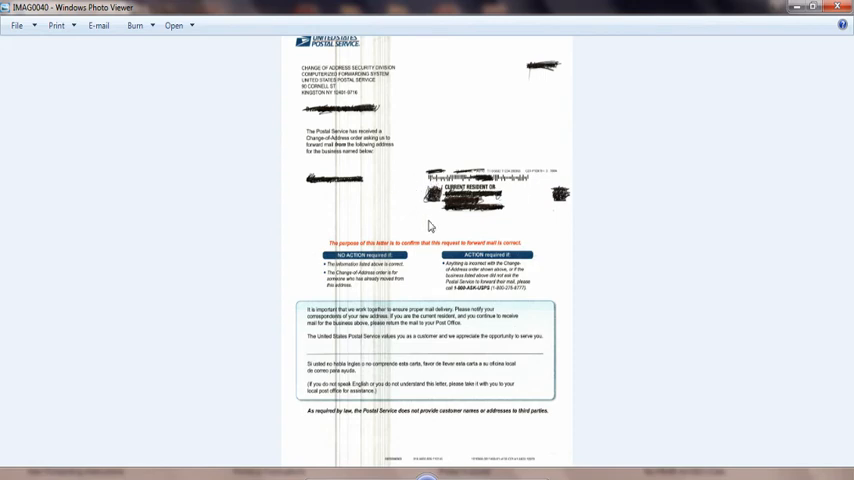